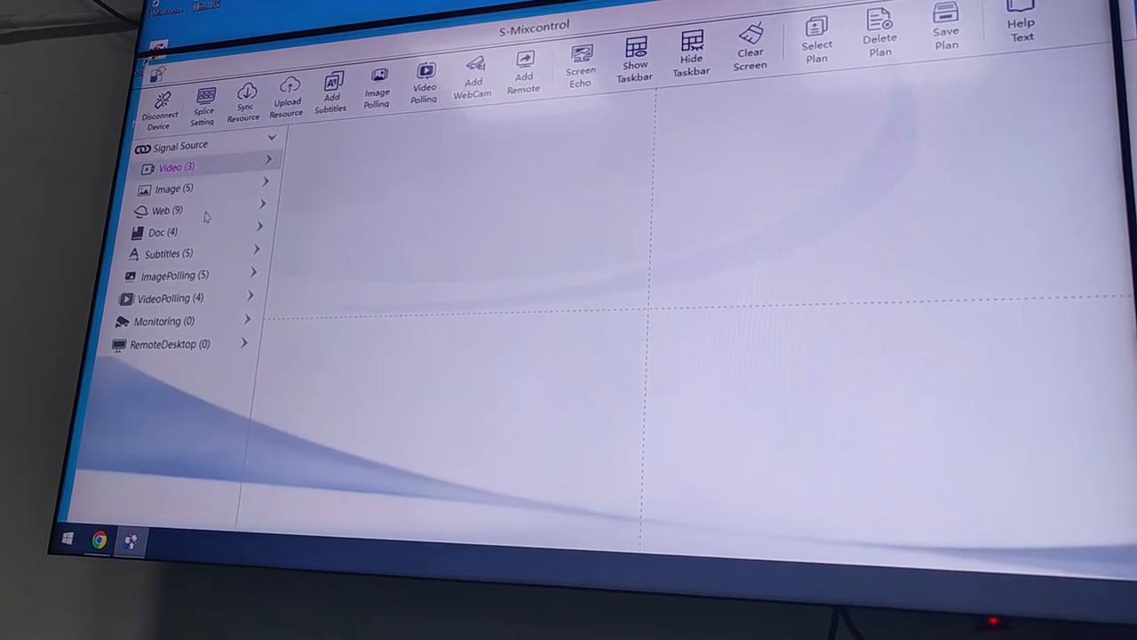
Expand the Web (9) signal source category to list baidu, Douyin, Bilibili and the others
left_click(166, 210)
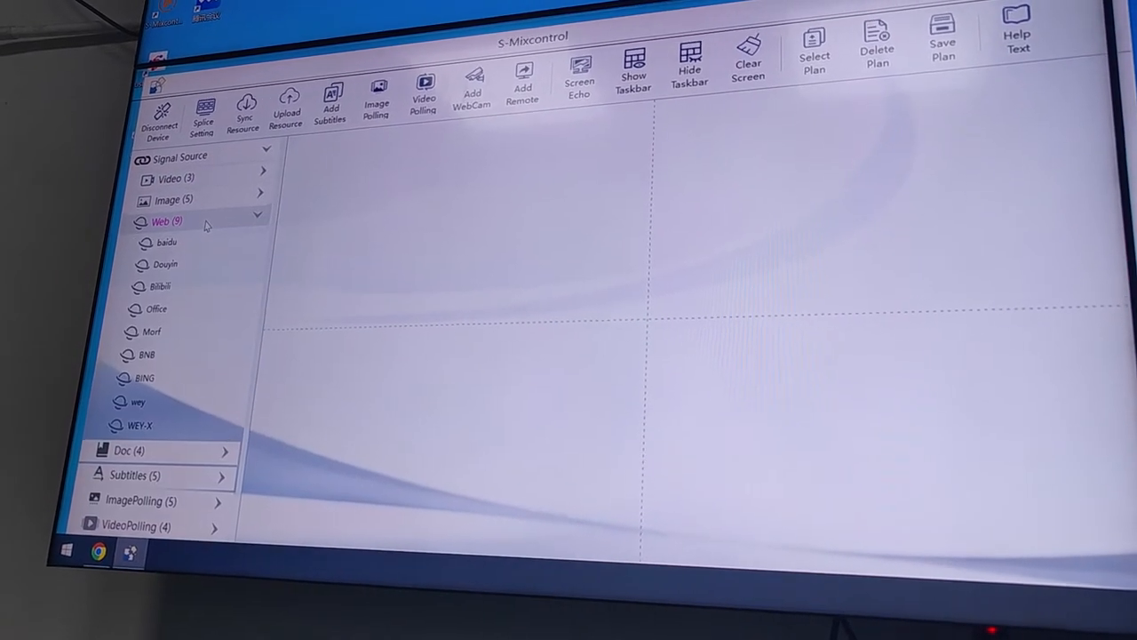